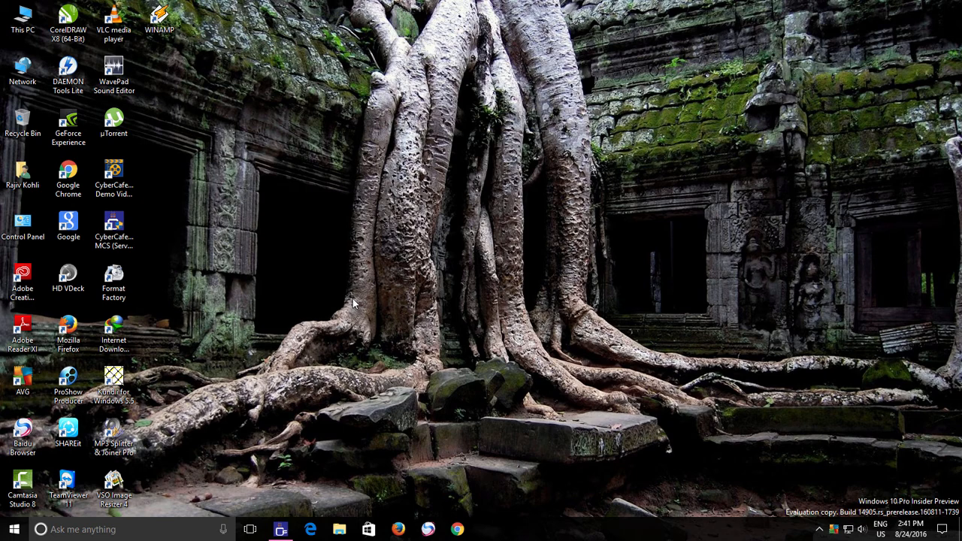
pyautogui.moveTo(14, 529)
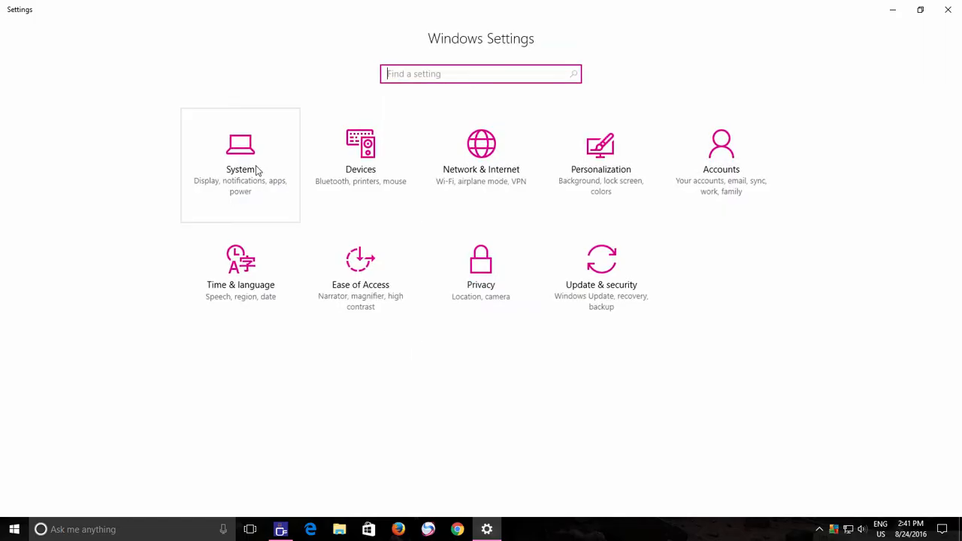
# - Go to System > Apps & features and scroll the installed apps list to Alarms & Clock
pyautogui.click(240, 166)
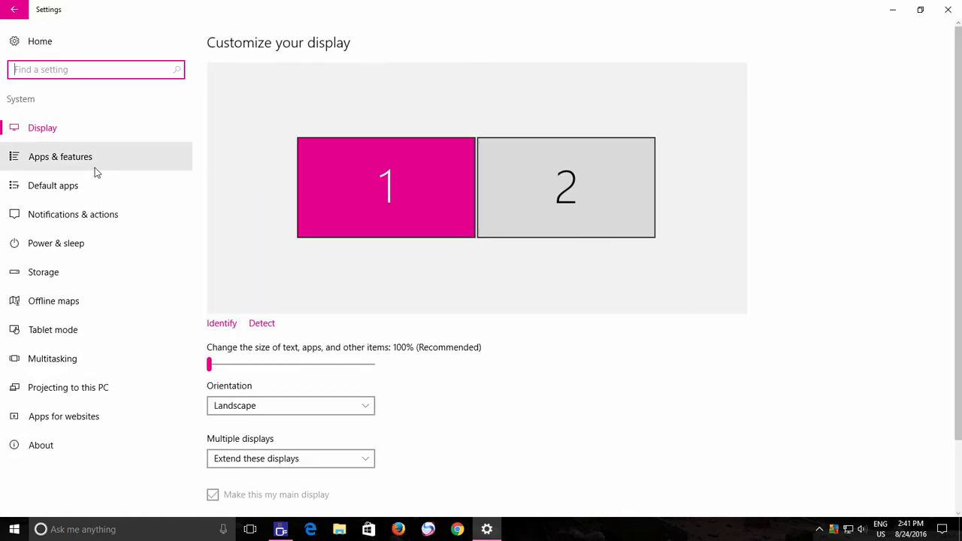
pyautogui.click(60, 156)
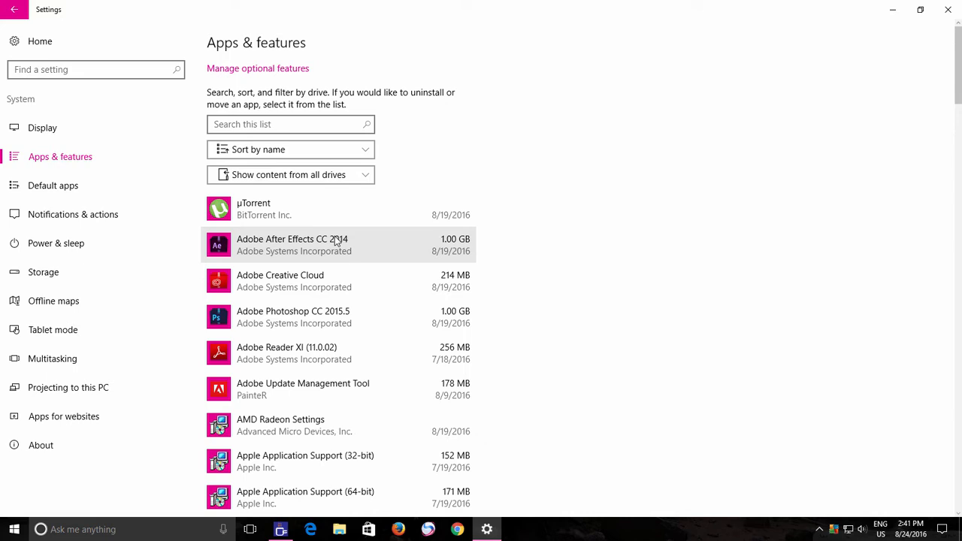
pyautogui.scroll(-3)
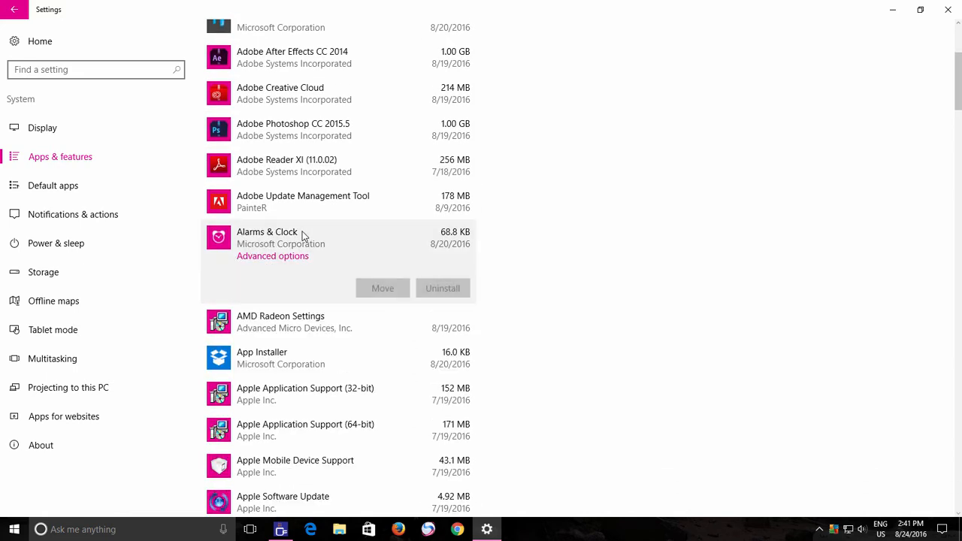
# - Enter Alarms & Clock's Advanced options and start a Reset, bringing up the data-deletion warning
pyautogui.click(272, 256)
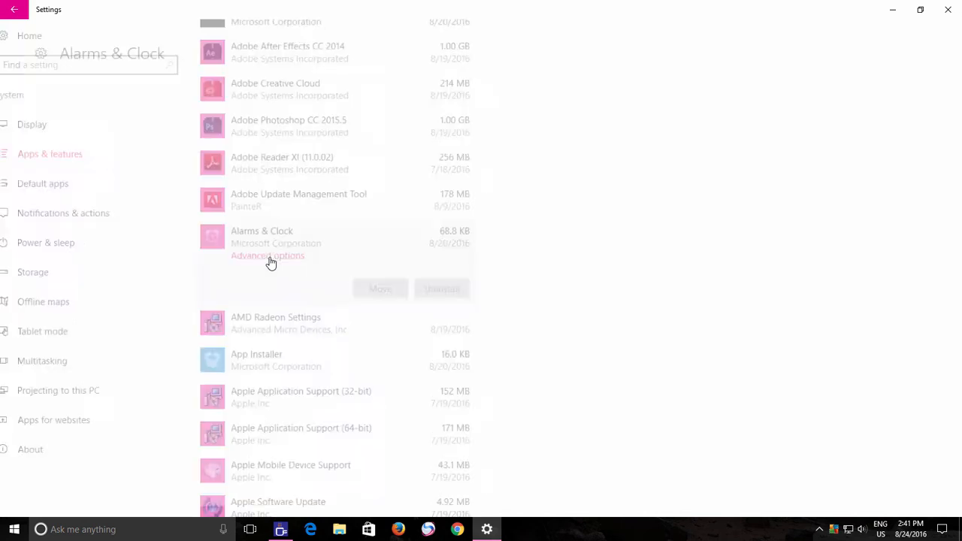
pyautogui.click(267, 256)
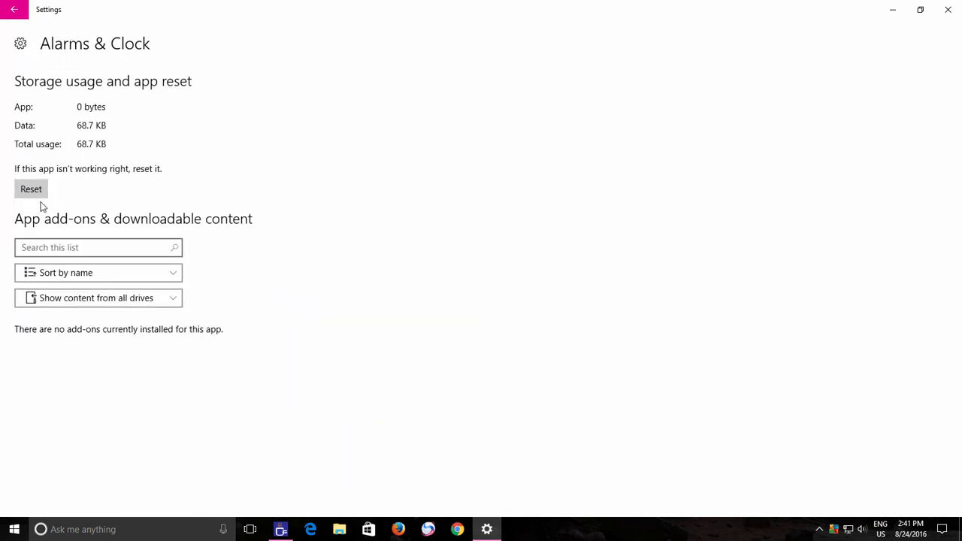
pyautogui.click(30, 189)
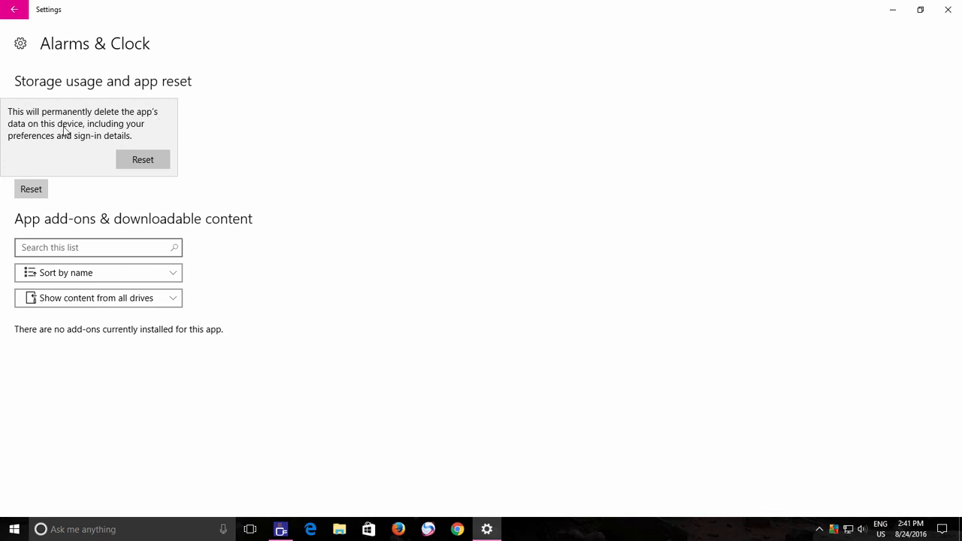
pyautogui.moveTo(47, 149)
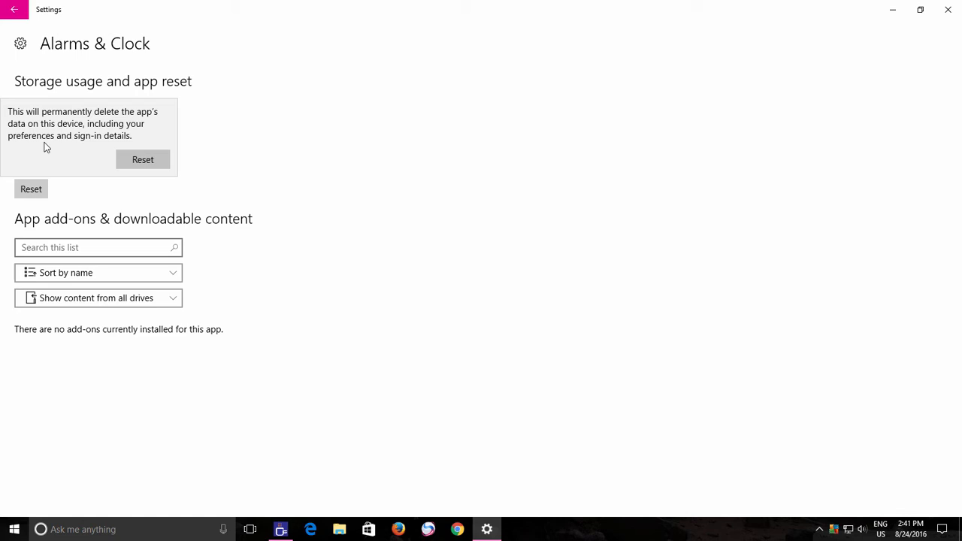
pyautogui.moveTo(143, 159)
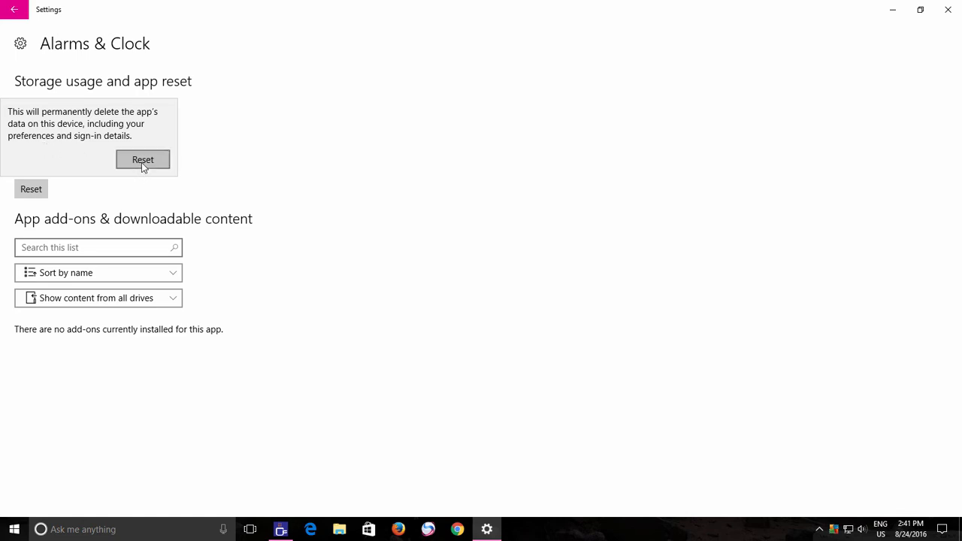
# - Confirm the reset, then search Start for "alarm" to find Alarms & Clock
pyautogui.click(141, 159)
pyautogui.write('a')
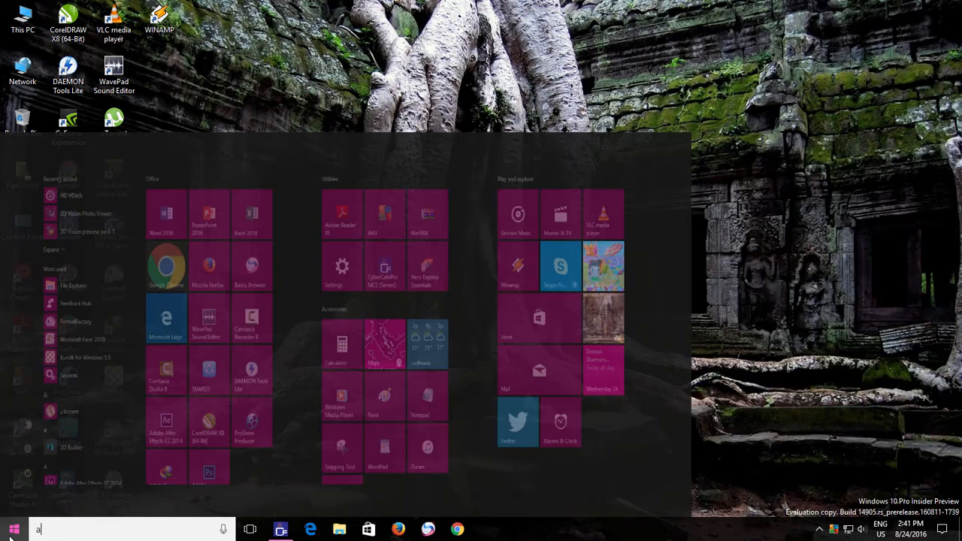
pyautogui.write('larm')
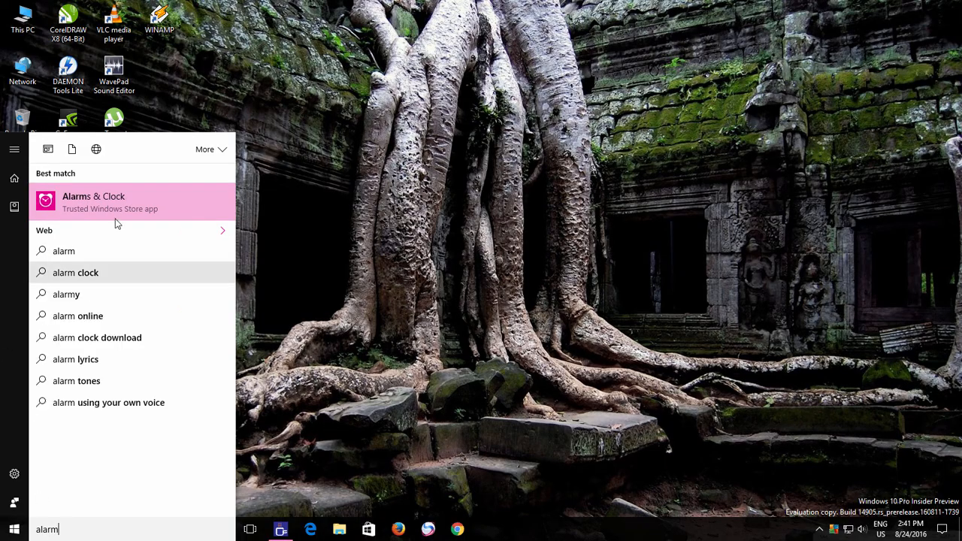